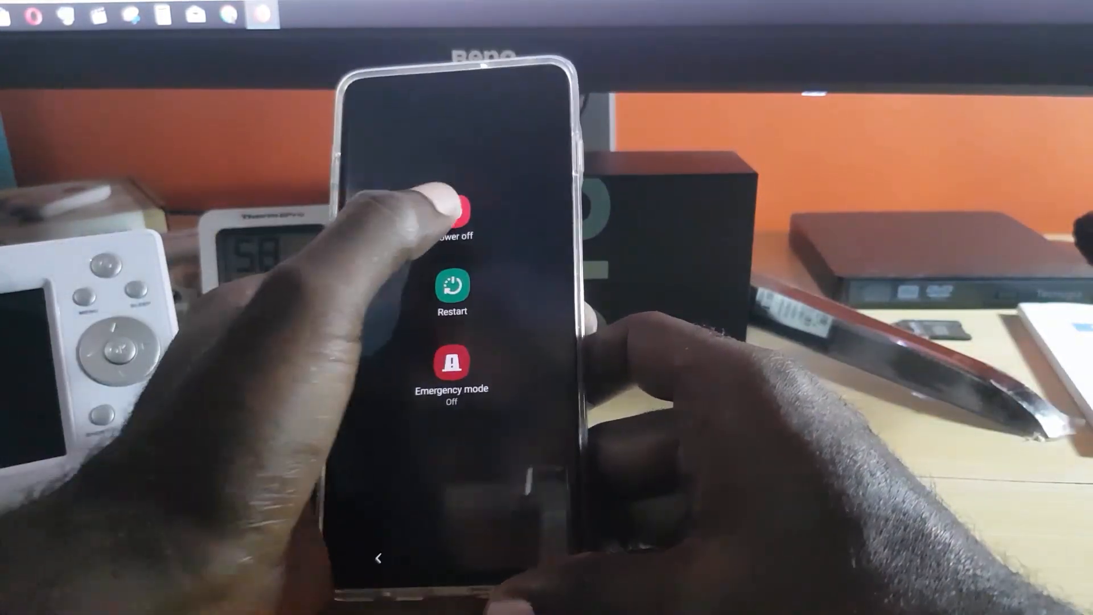
# Choose Power off in the power menu, bringing up the fingerprint/PIN confirmation screen
pyautogui.click(450, 209)
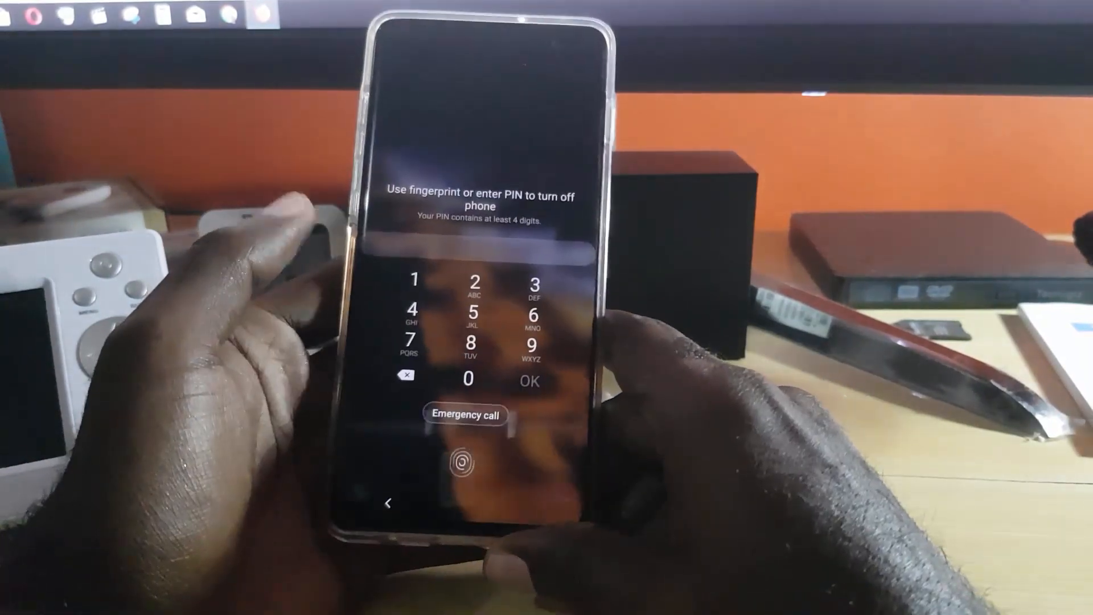